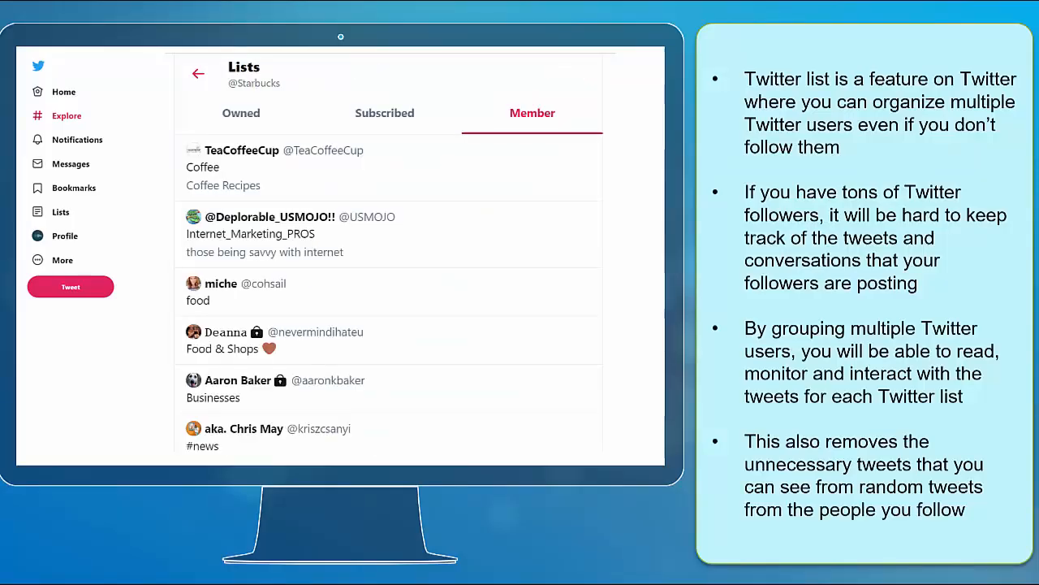
# Browse Starbucks's member lists, view JumpStart's 'Twitter of company's' timeline, then return to the member lists.
pyautogui.scroll(-3)
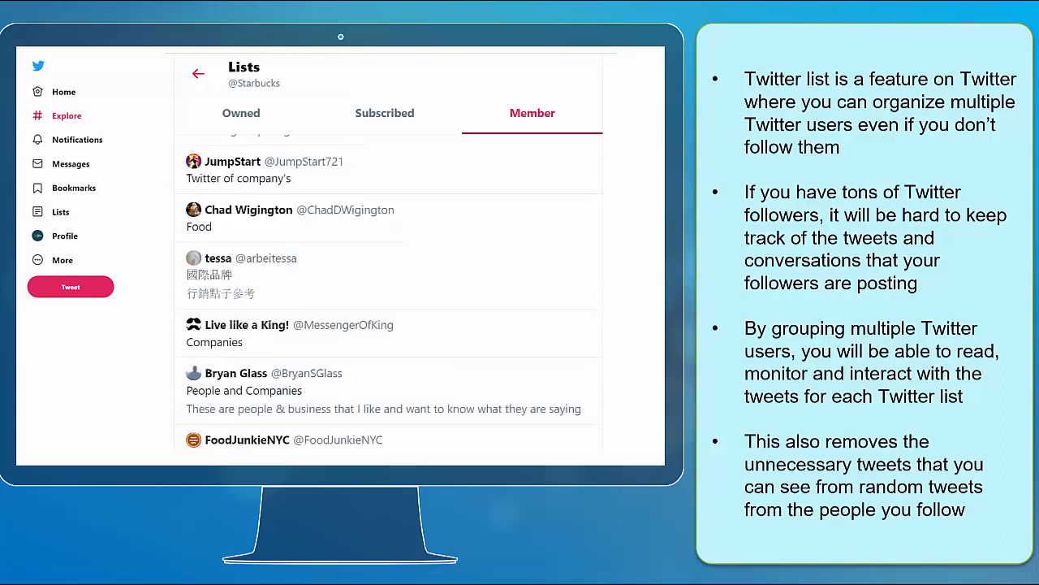
pyautogui.scroll(-3)
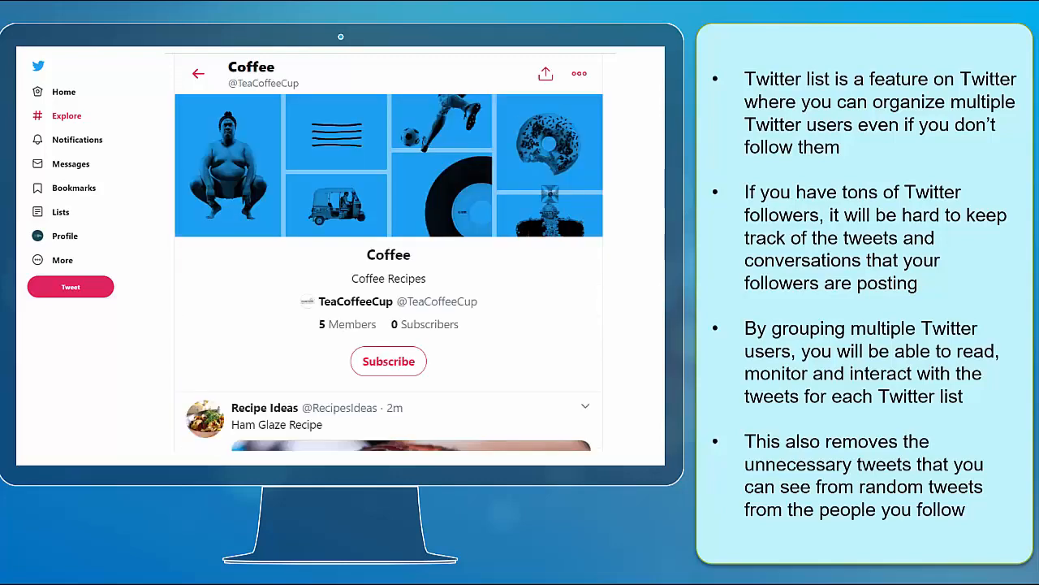
pyautogui.scroll(-3)
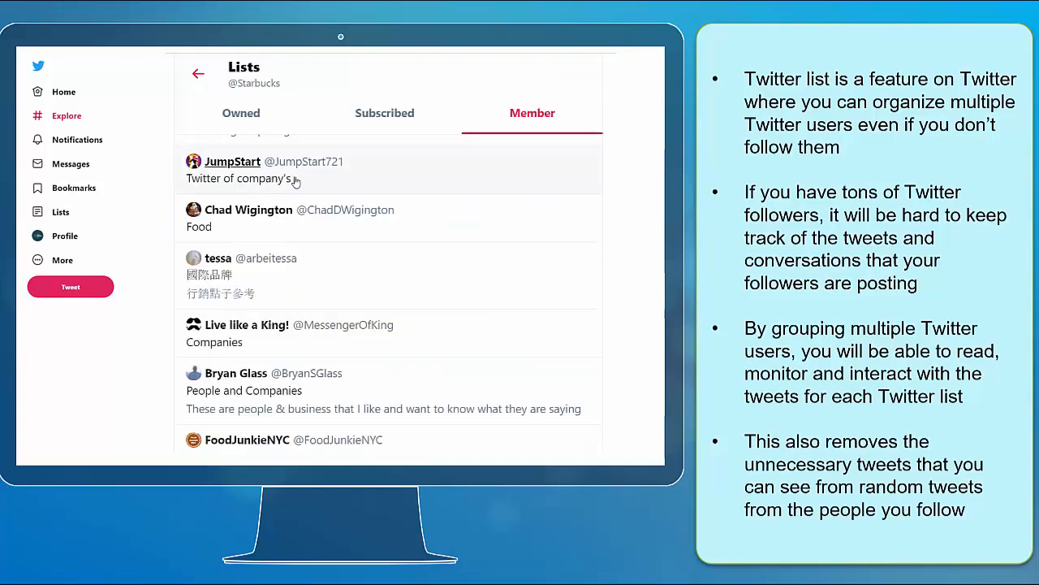
pyautogui.click(232, 162)
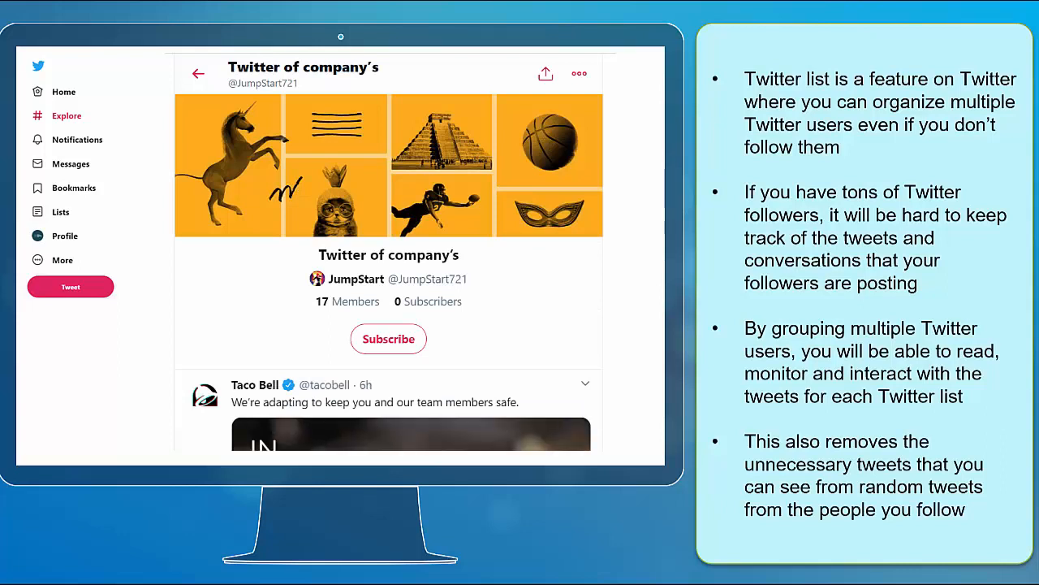
pyautogui.scroll(-3)
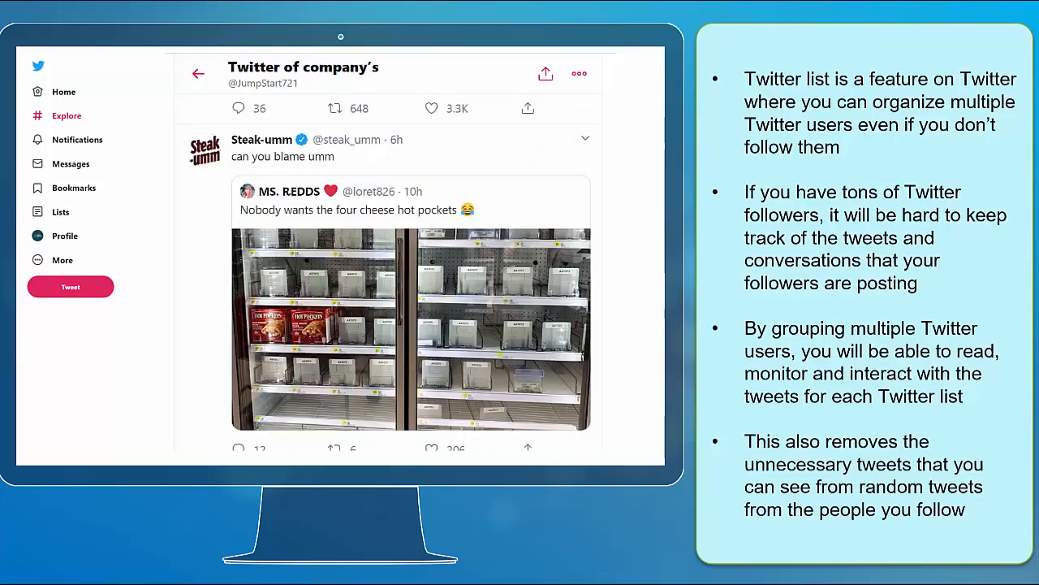
pyautogui.click(432, 107)
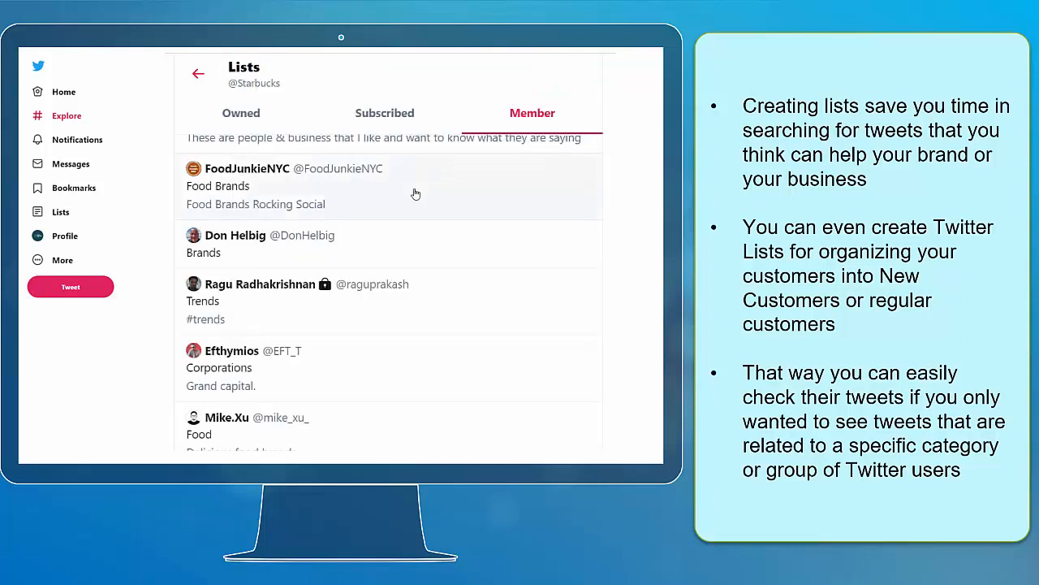
# View FoodJunkieNYC's Food Brands list and scroll through its food-brand tweets.
pyautogui.click(257, 168)
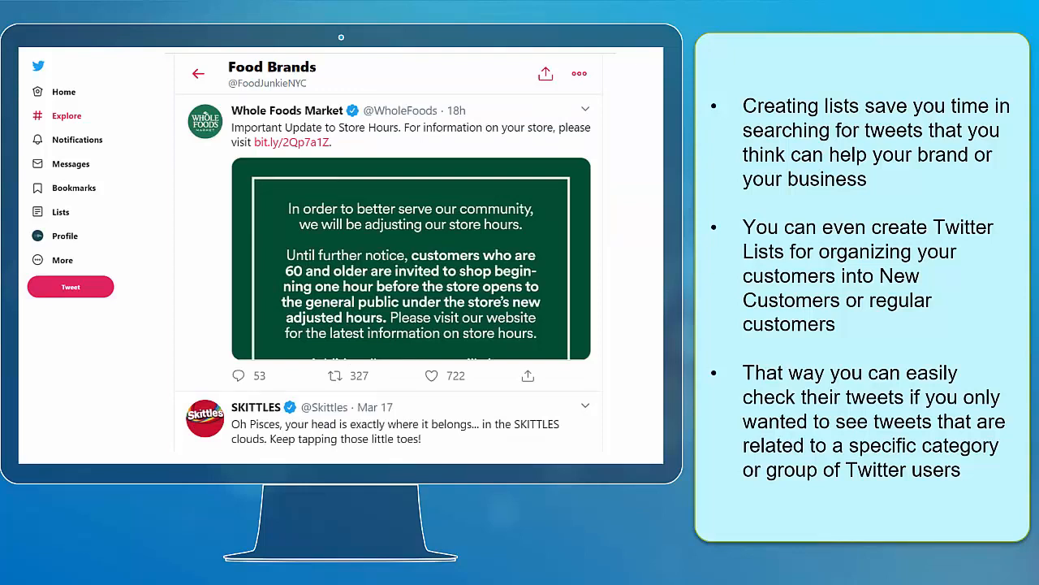
pyautogui.scroll(-3)
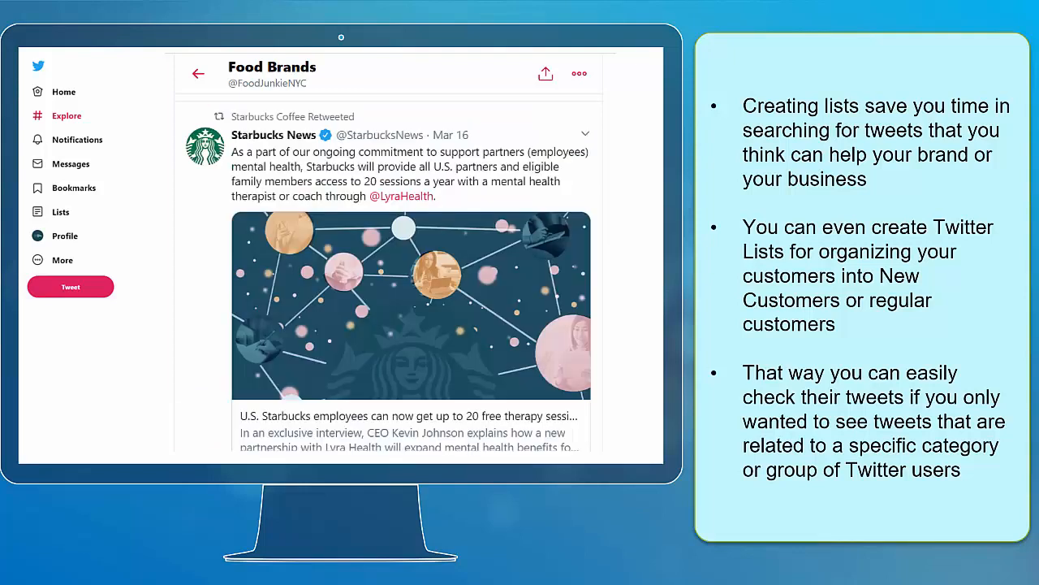
pyautogui.scroll(-3)
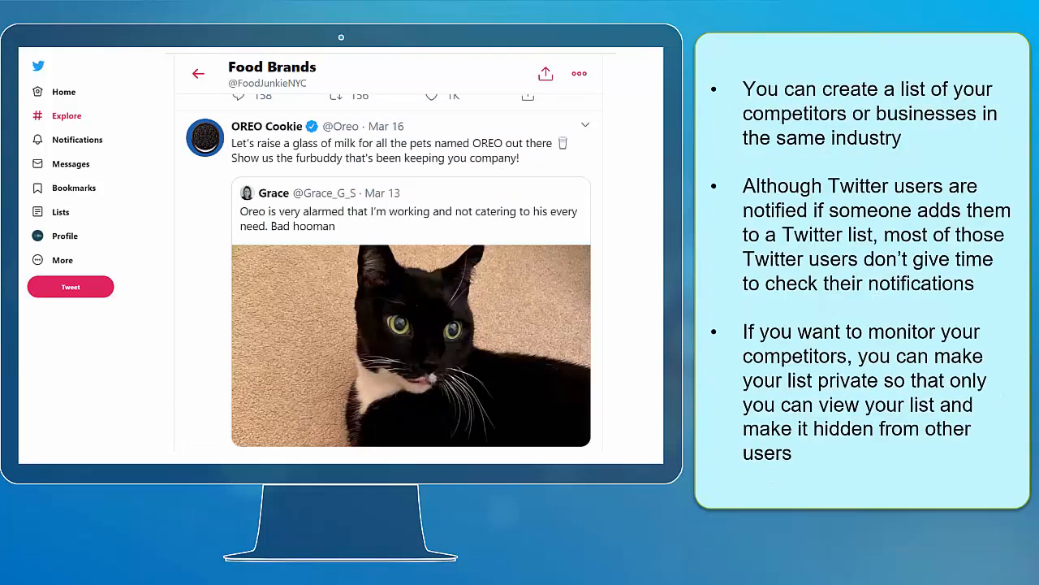
pyautogui.scroll(-3)
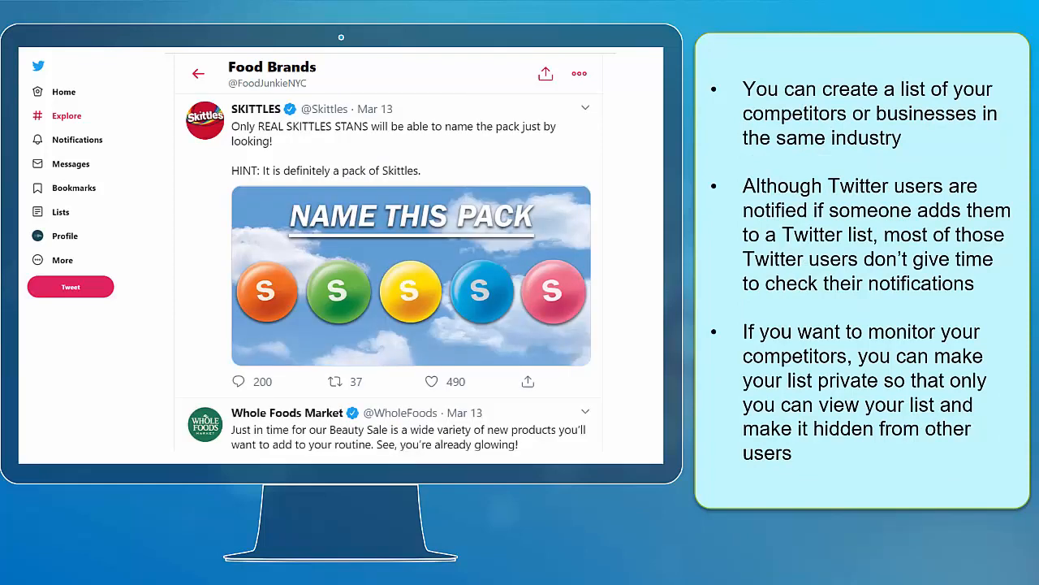
pyautogui.scroll(-3)
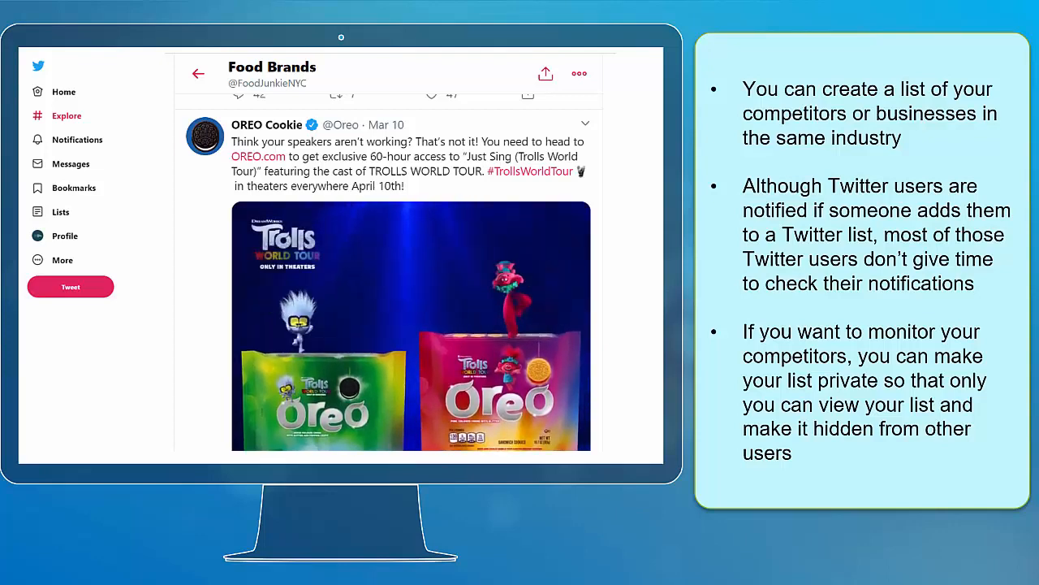
pyautogui.scroll(-3)
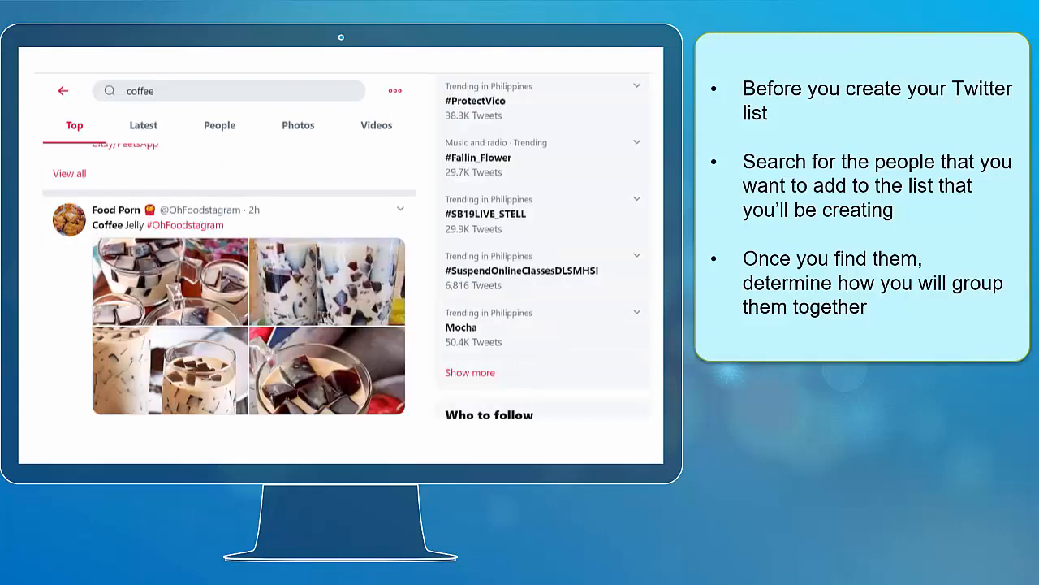
# Continue past the Coffee Posts list details and return to the Home timeline.
pyautogui.scroll(-3)
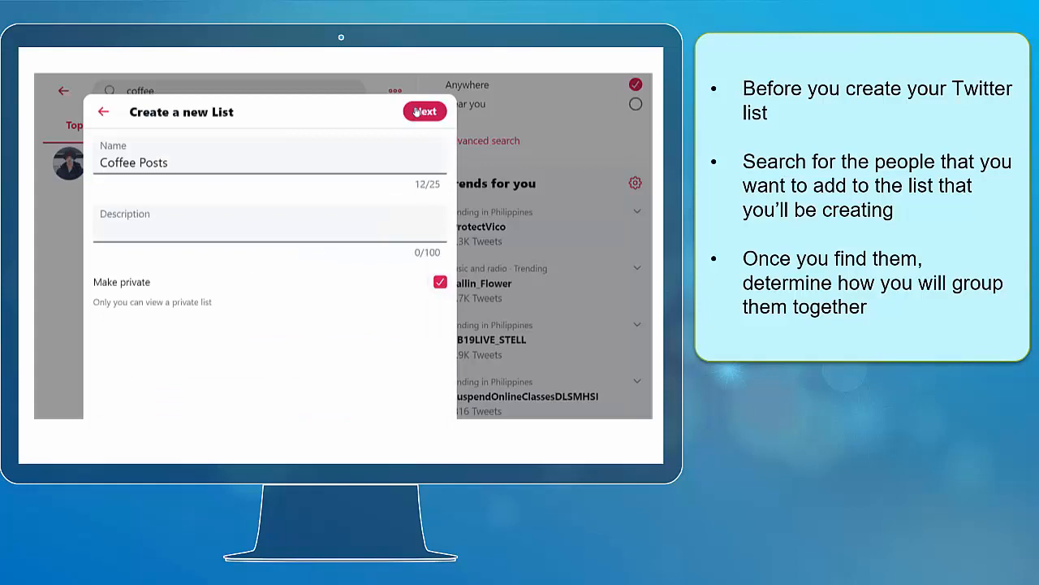
pyautogui.click(424, 111)
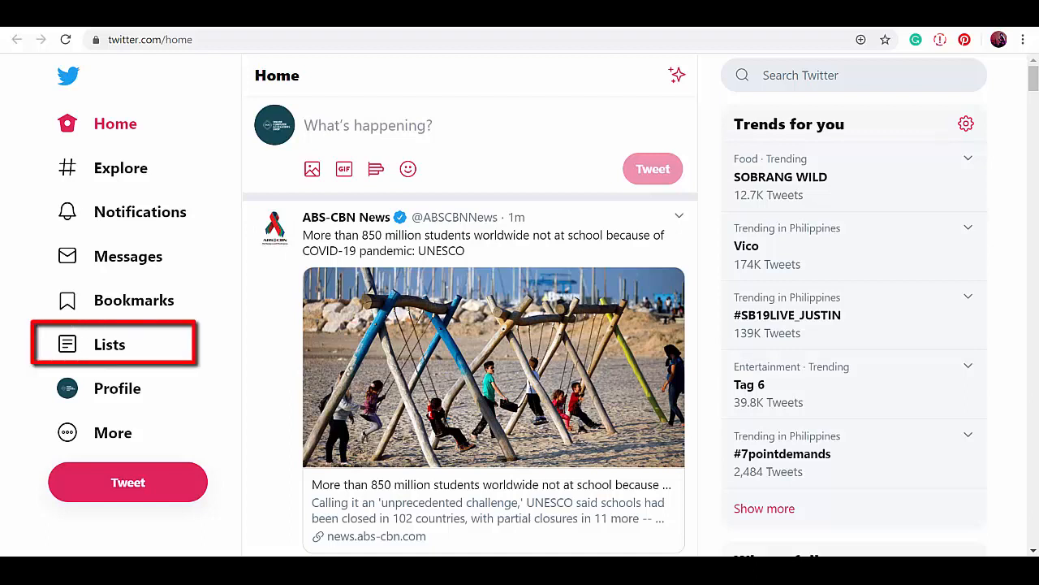
# Review the account's Owned and Subscribed lists.
pyautogui.click(110, 345)
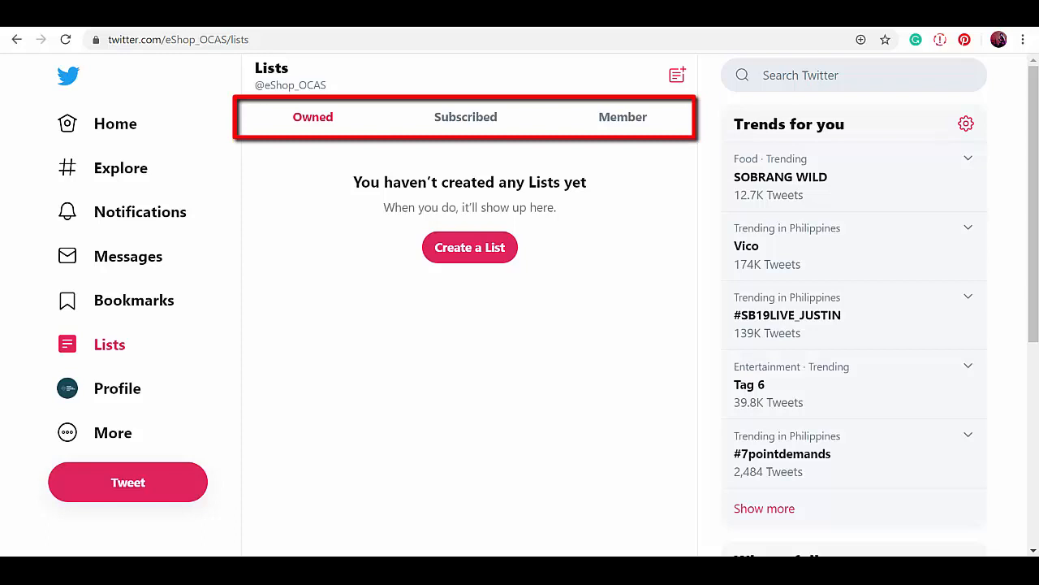
pyautogui.click(465, 117)
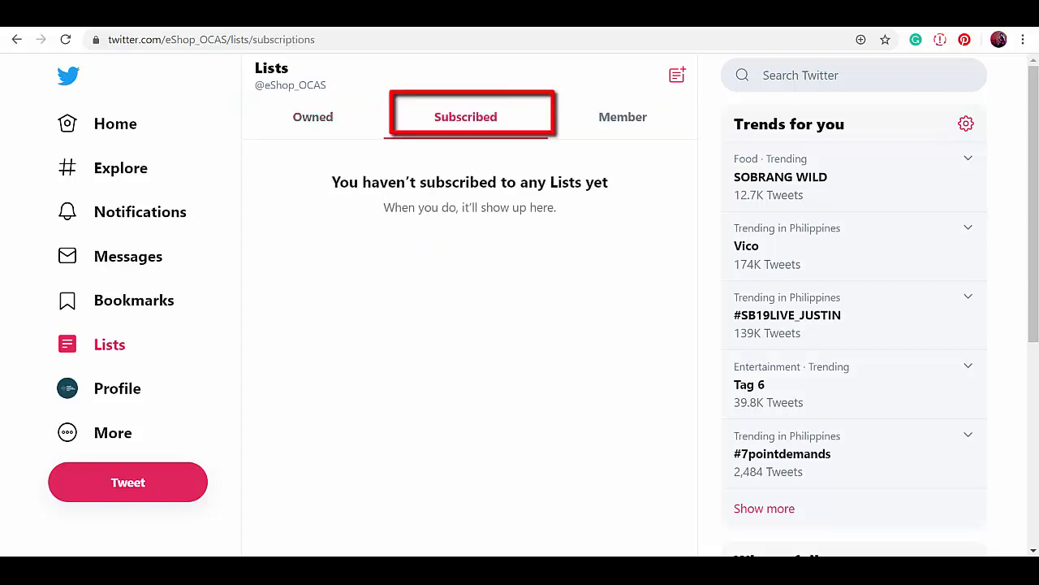
pyautogui.click(312, 116)
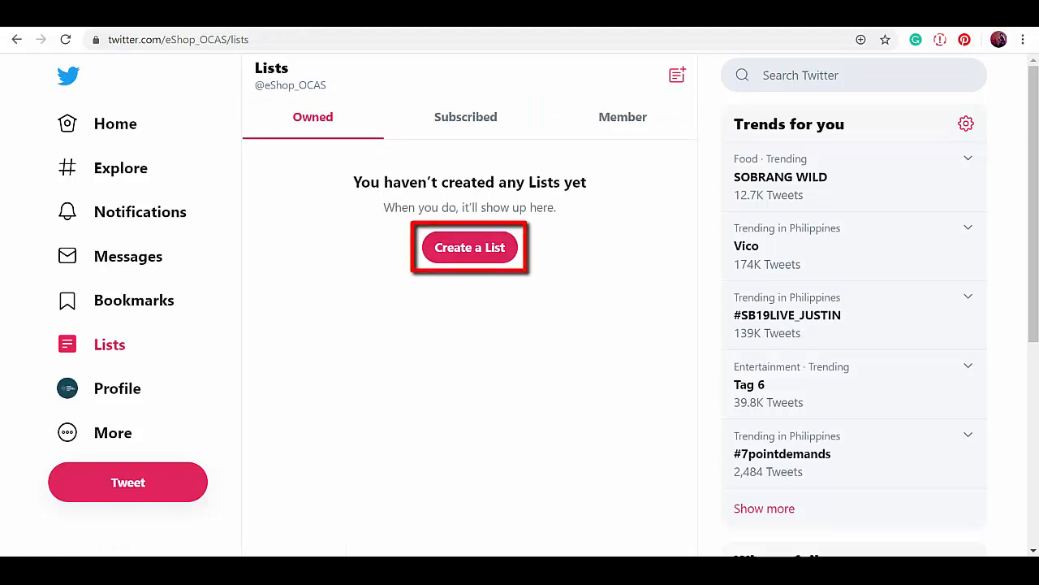
# Create a new list named Fitness, marked private, and proceed to adding members.
pyautogui.click(469, 247)
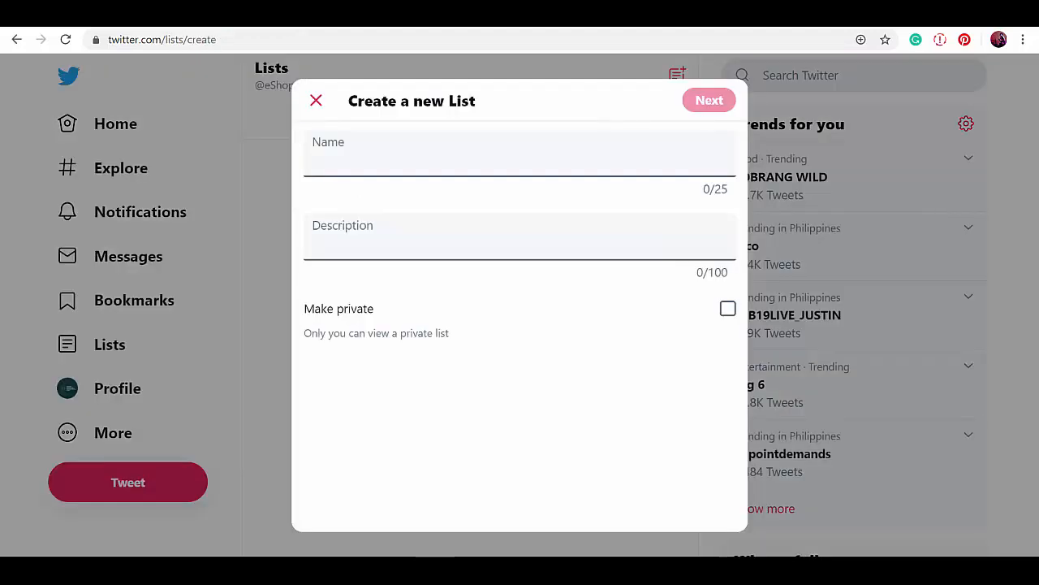
pyautogui.click(727, 308)
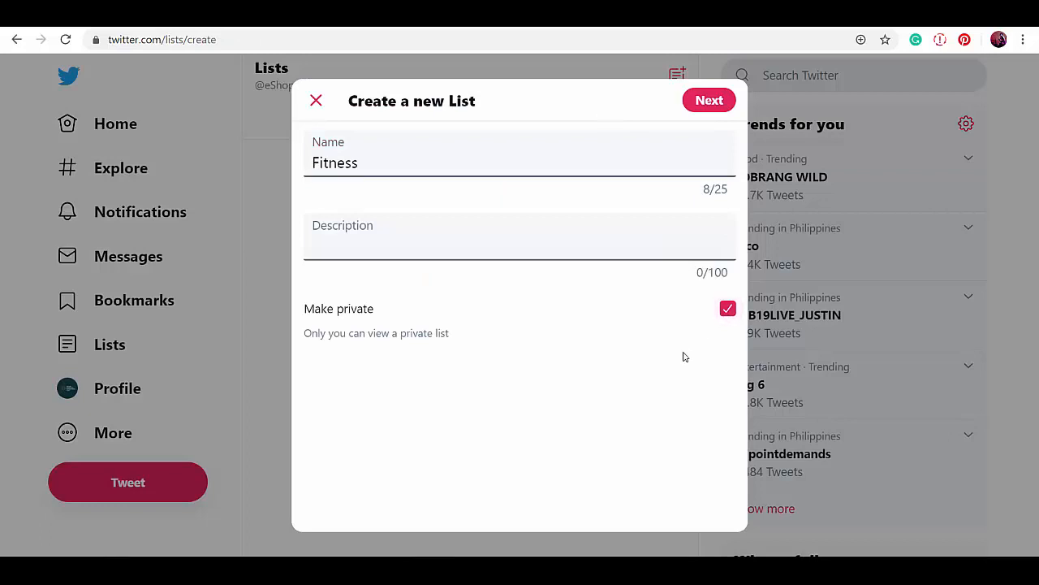
pyautogui.click(708, 100)
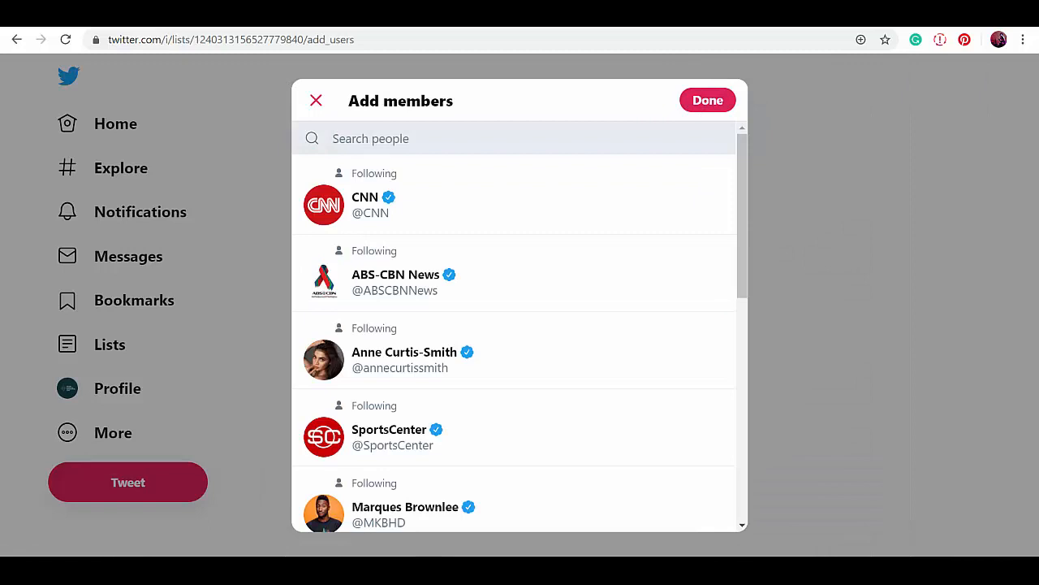
pyautogui.scroll(-3)
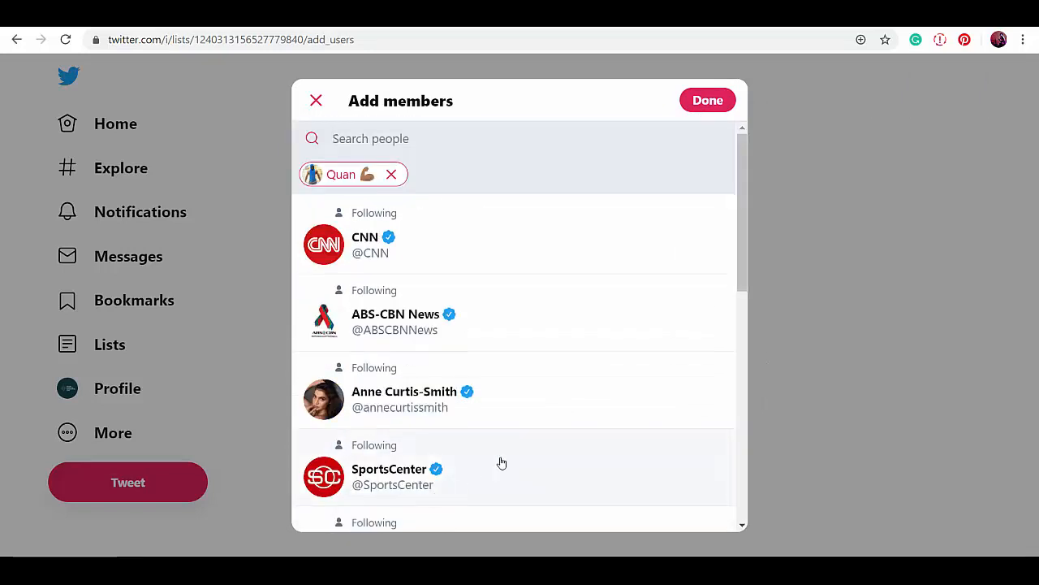
pyautogui.write('@BenefieldRamone')
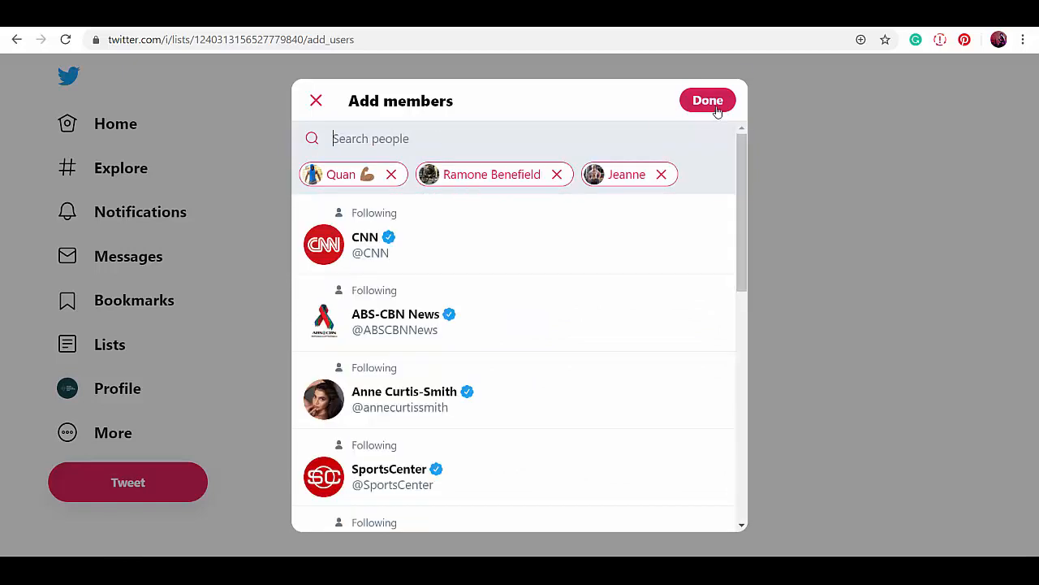
pyautogui.click(708, 101)
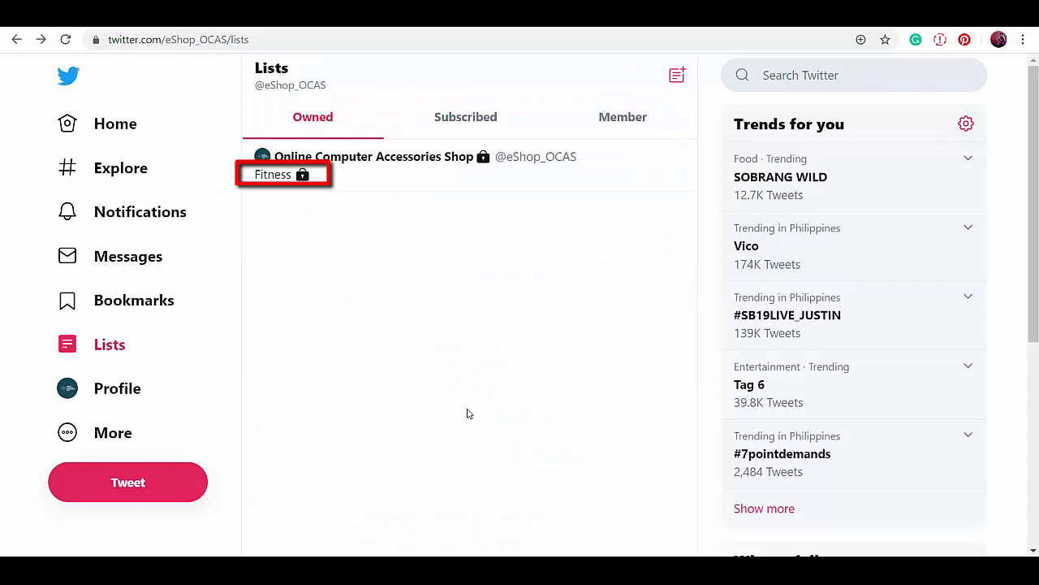
# View the Fitness list's timeline of its 3 members' workout tweets.
pyautogui.click(272, 174)
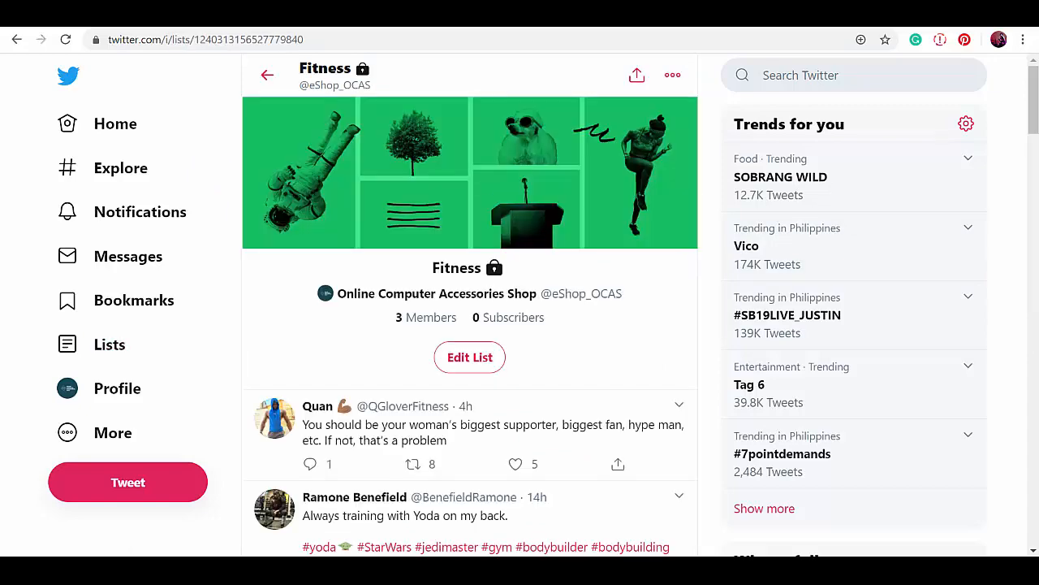
pyautogui.scroll(-3)
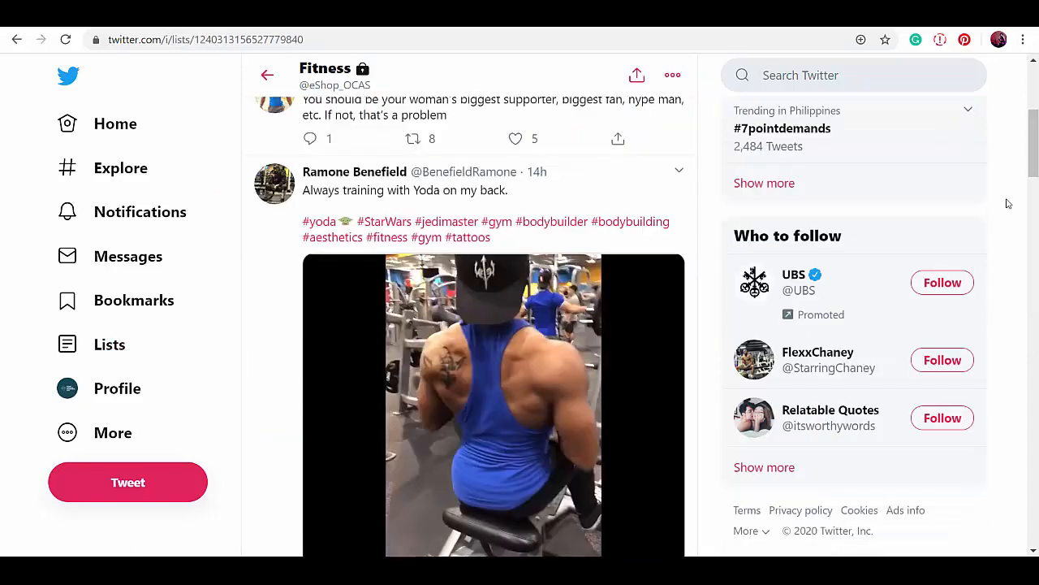
pyautogui.scroll(-3)
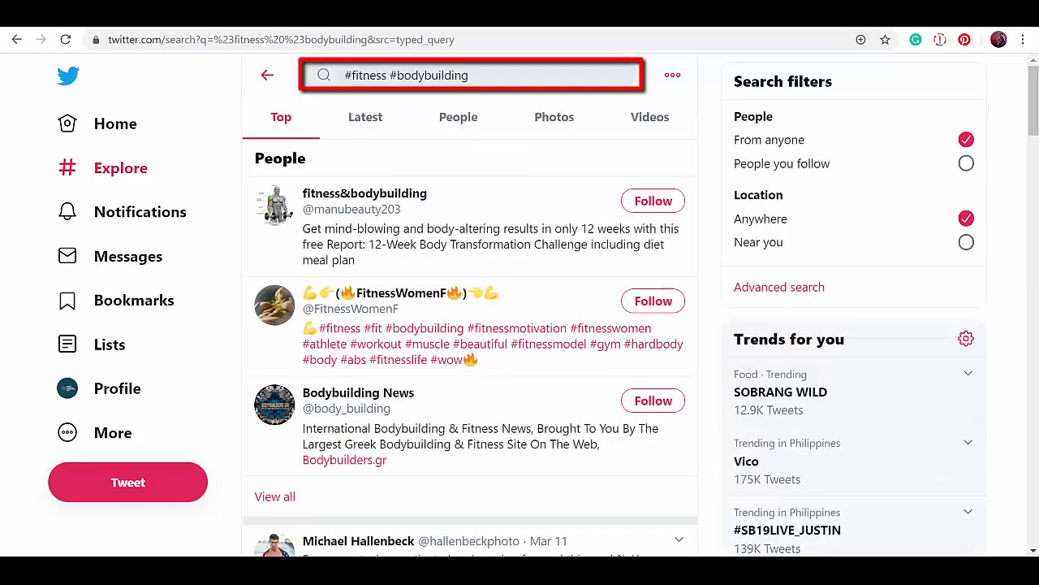
pyautogui.scroll(-3)
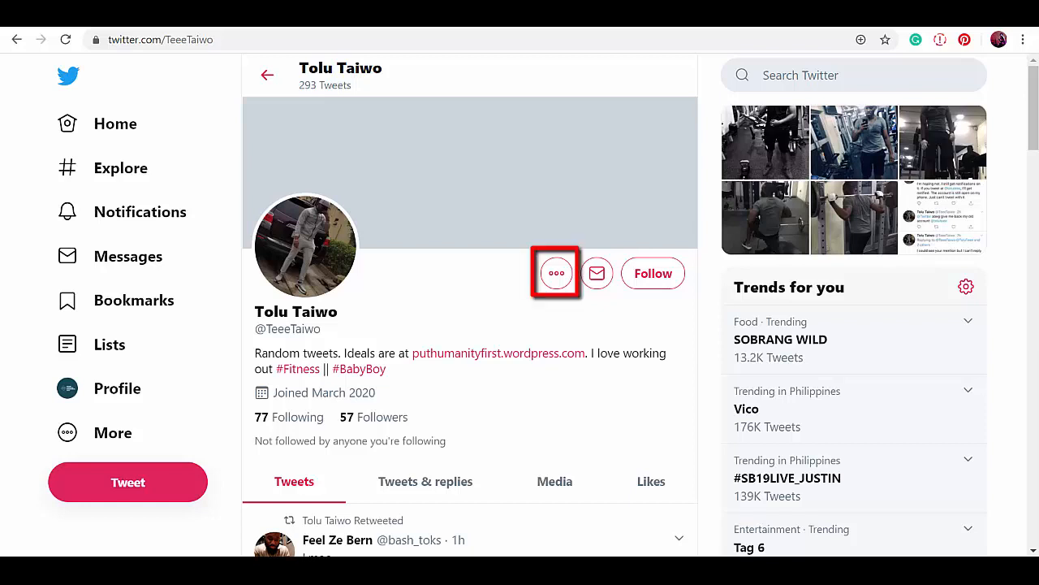
pyautogui.click(556, 273)
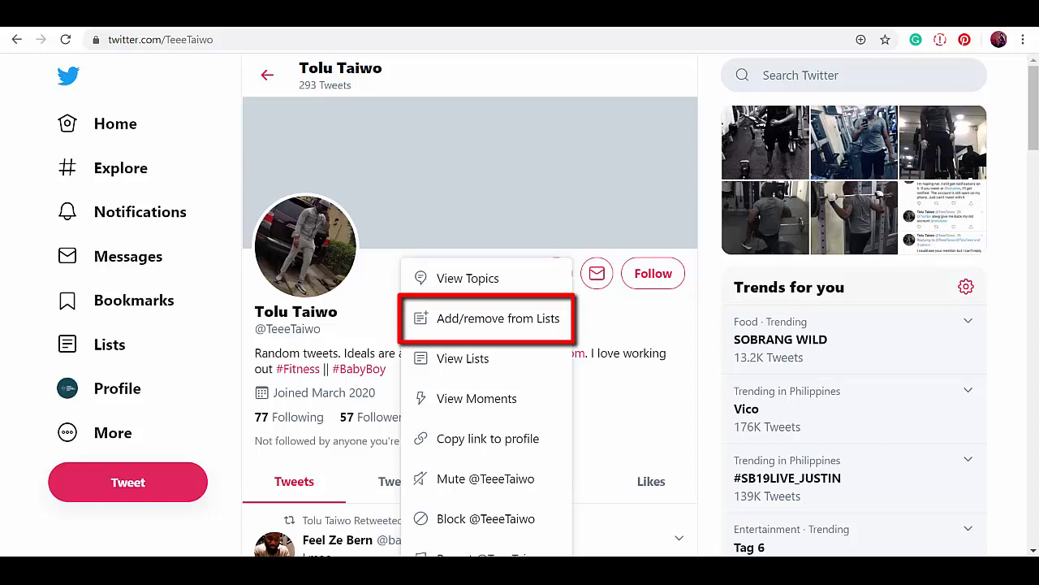
pyautogui.click(499, 316)
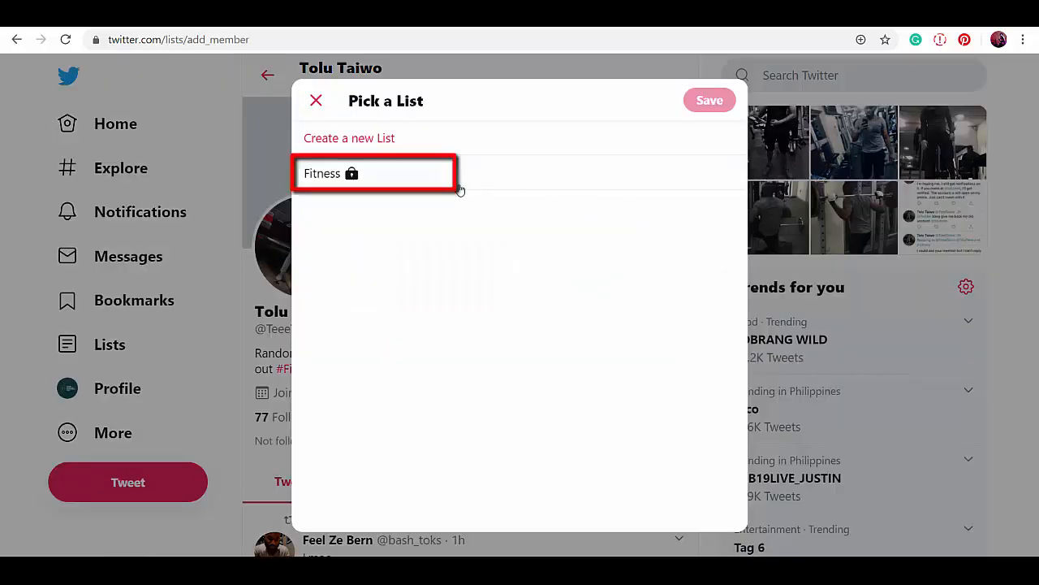
pyautogui.click(373, 173)
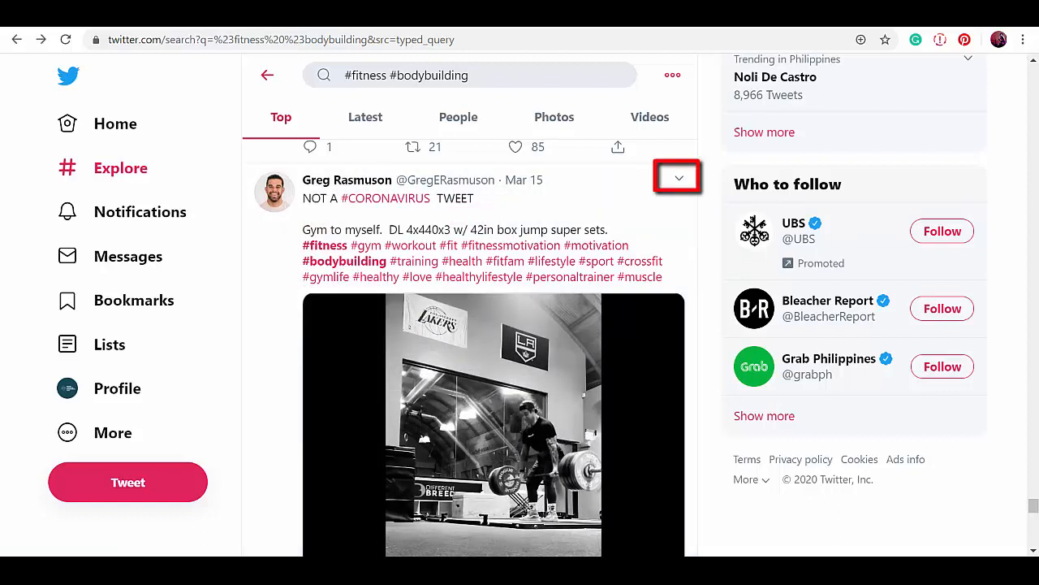
pyautogui.click(677, 177)
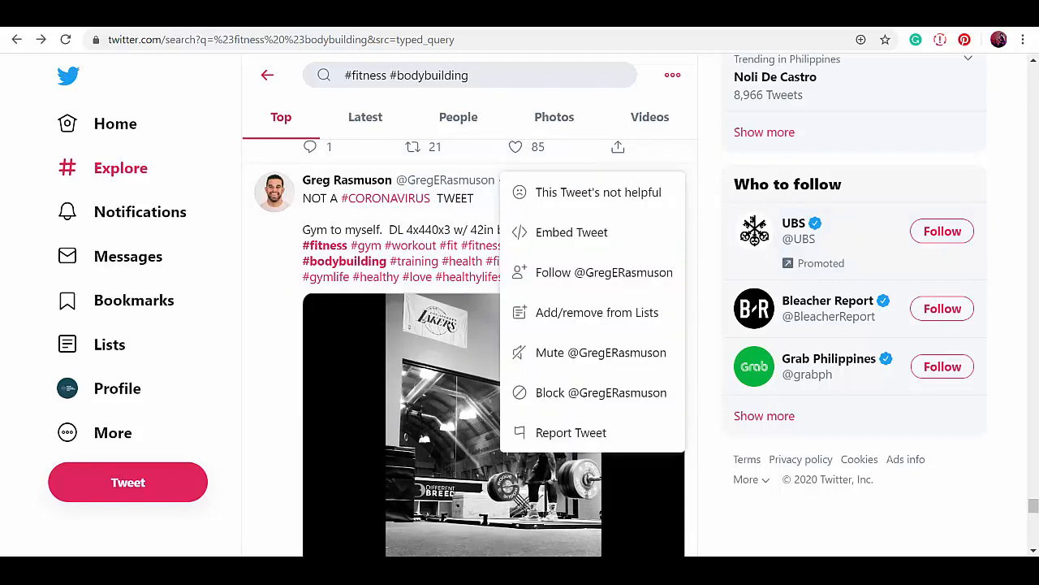
pyautogui.moveTo(598, 312)
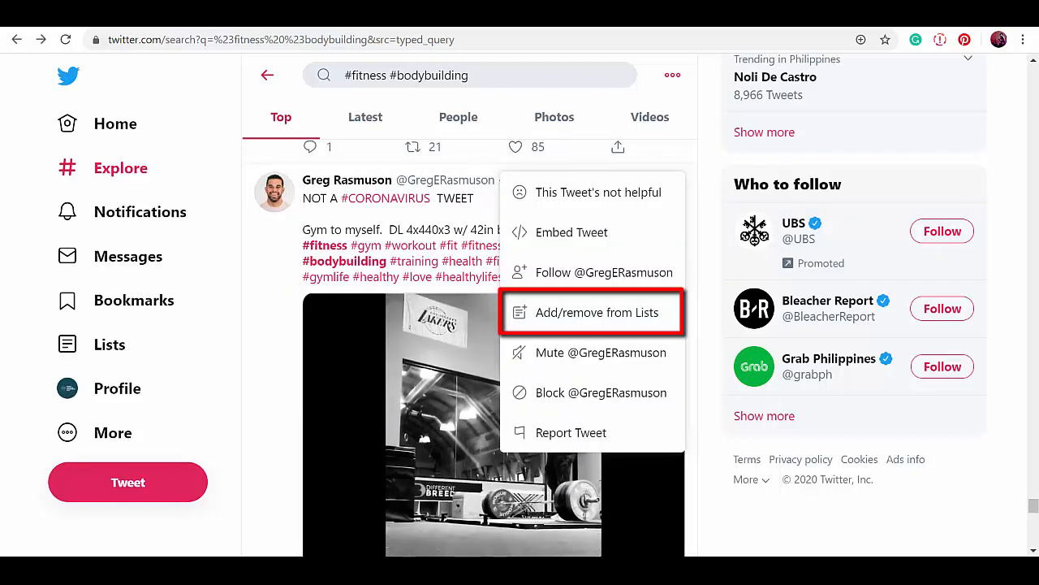
pyautogui.click(594, 312)
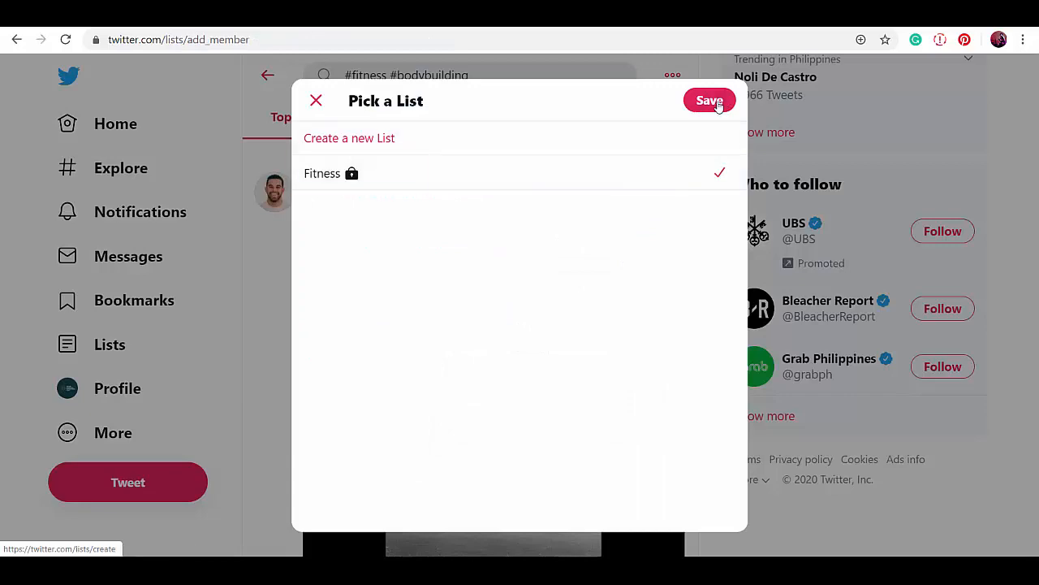
pyautogui.click(709, 101)
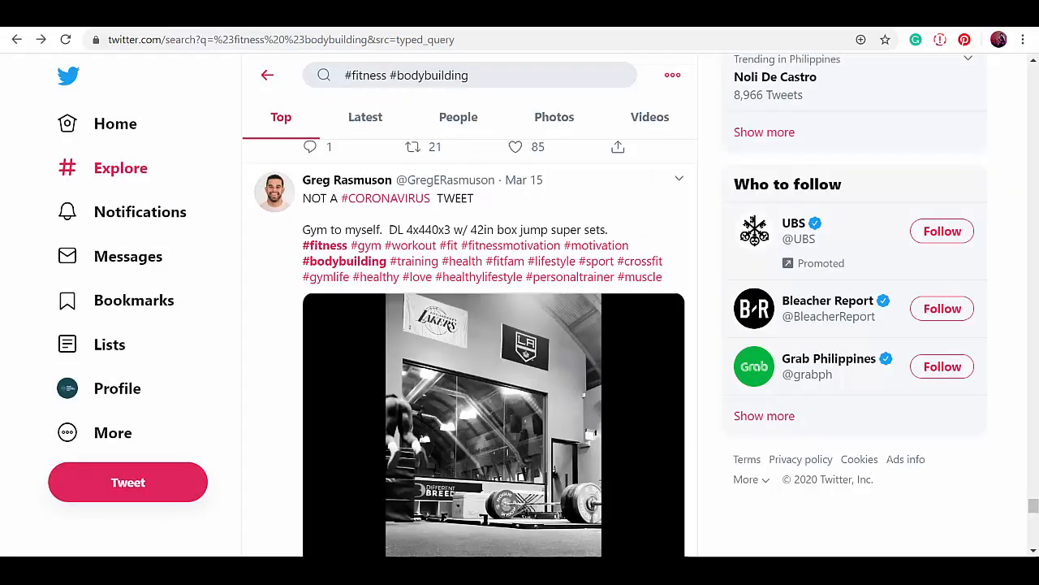
# Check the options on the Strength in adversity tweet and dismiss them unchanged.
pyautogui.scroll(-3)
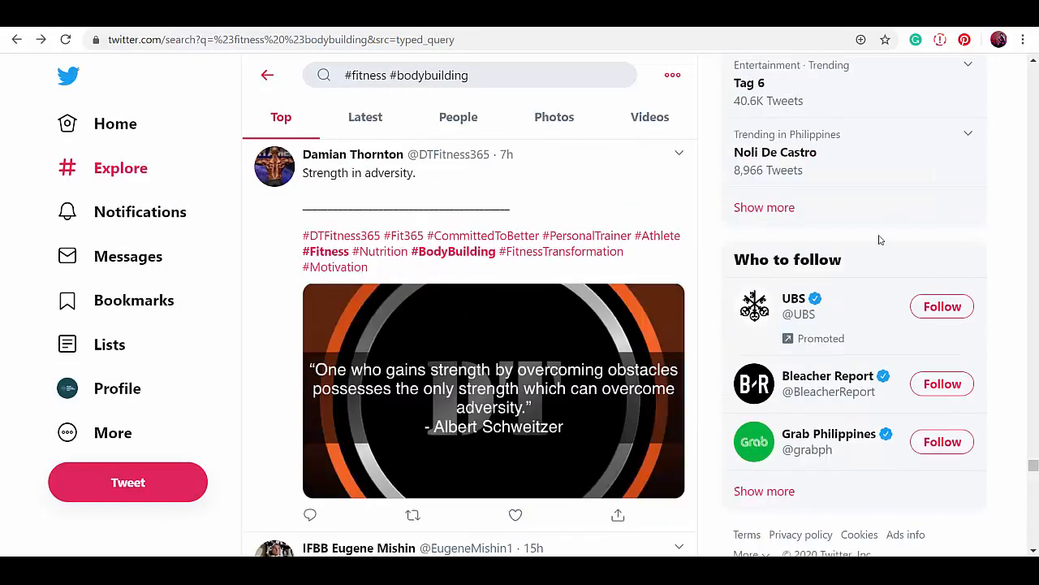
pyautogui.click(678, 153)
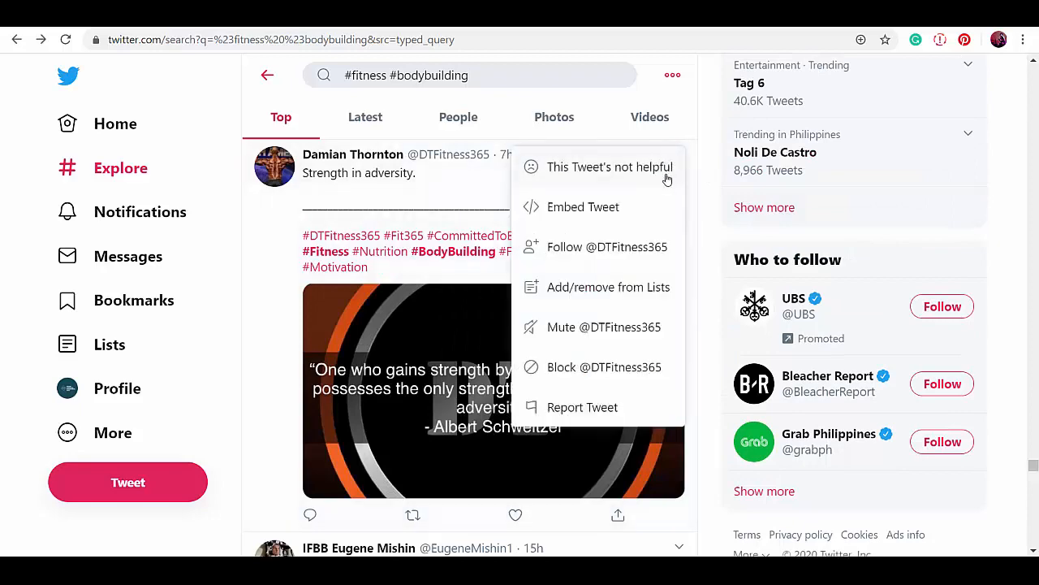
pyautogui.click(607, 286)
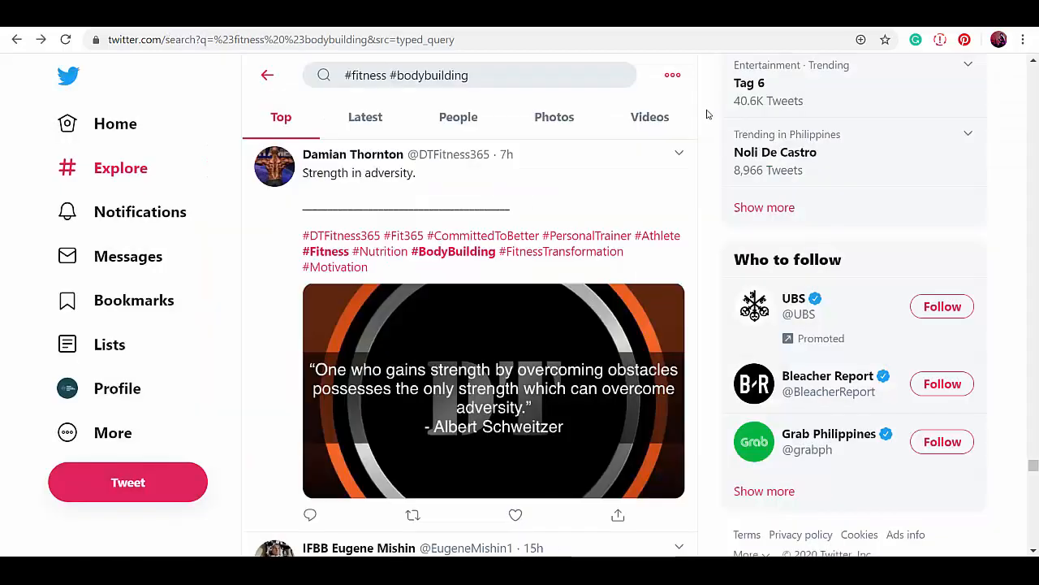
# Reopen the Fitness list, now with 8 members, and scroll through its members' tweets.
pyautogui.click(110, 345)
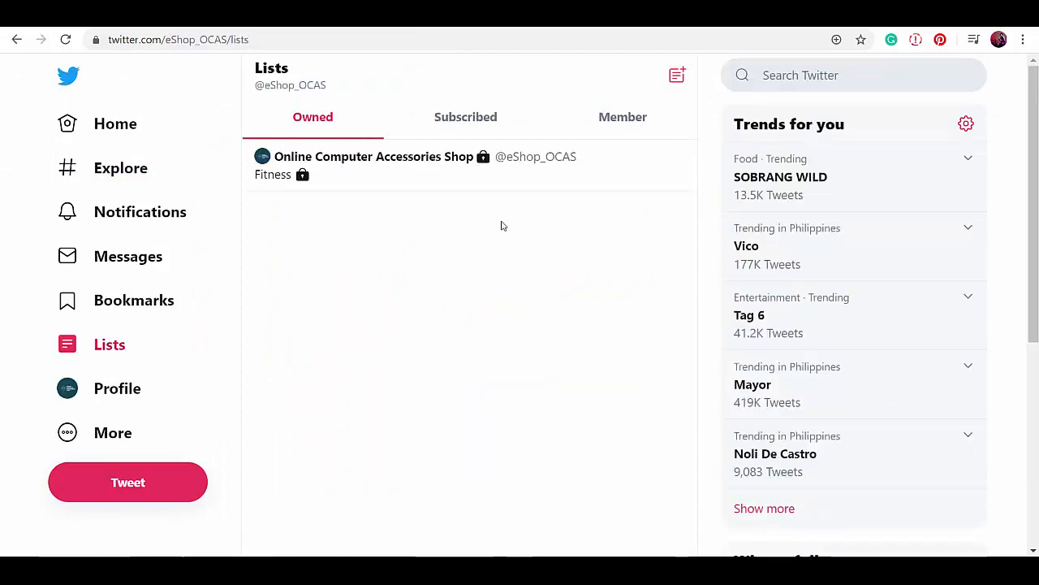
pyautogui.click(273, 174)
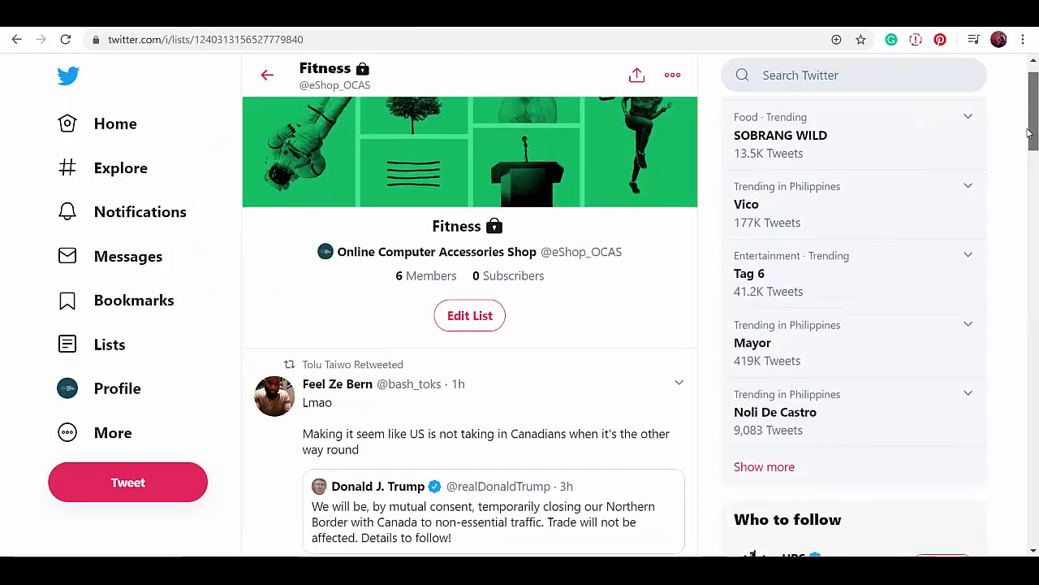
pyautogui.scroll(-3)
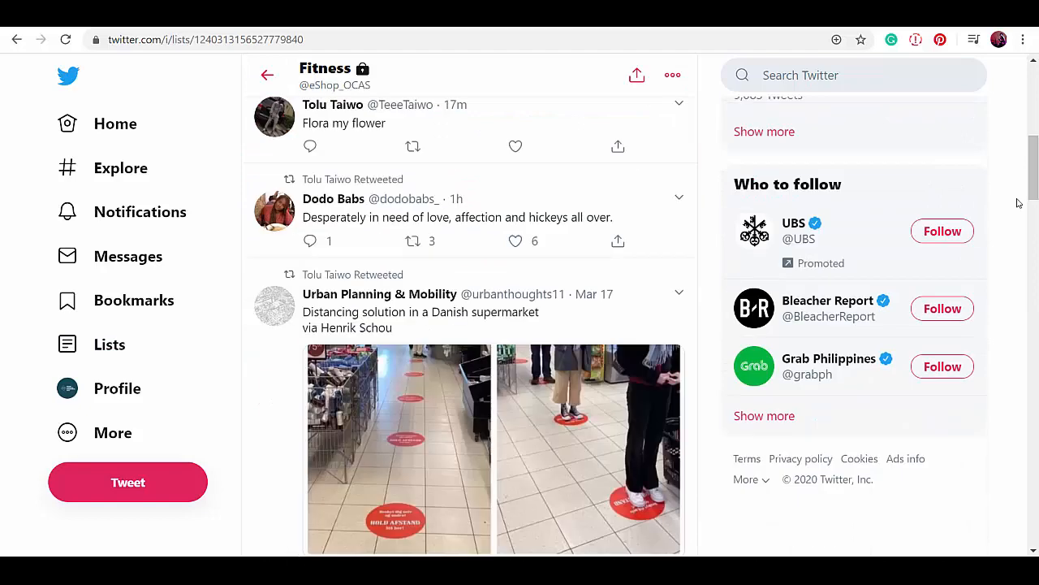
pyautogui.scroll(-3)
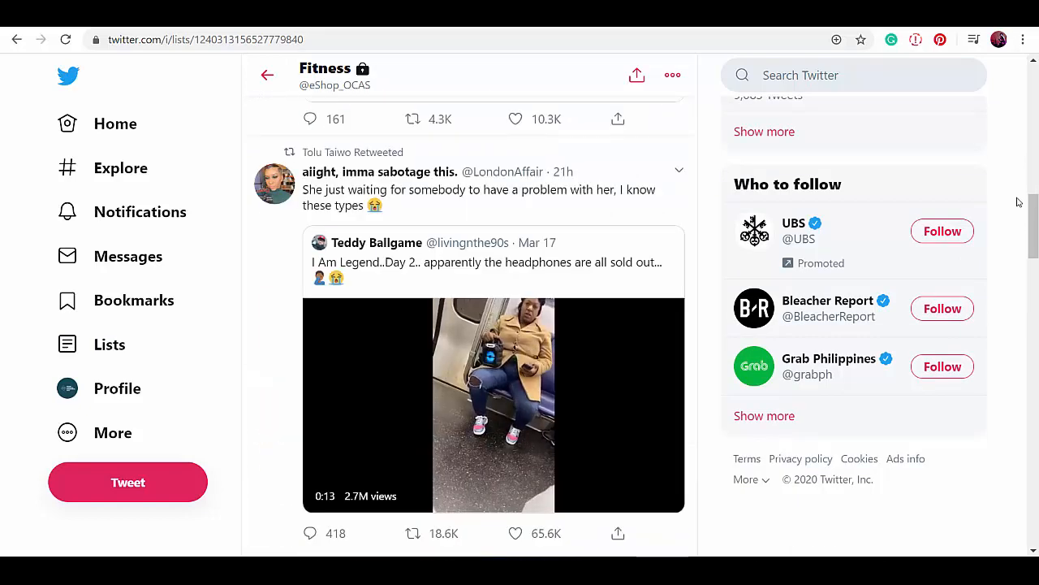
pyautogui.scroll(-3)
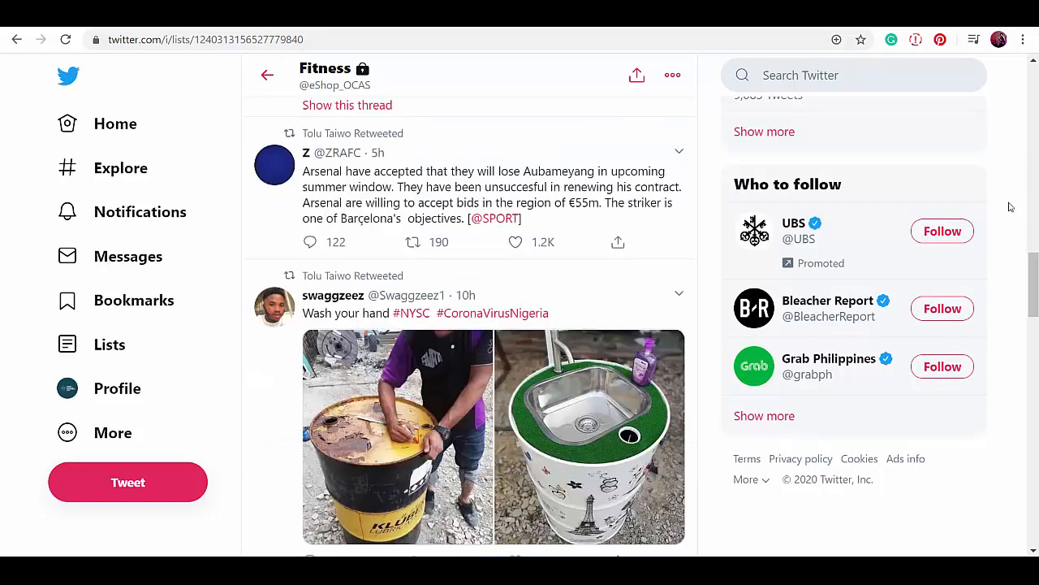
pyautogui.scroll(-3)
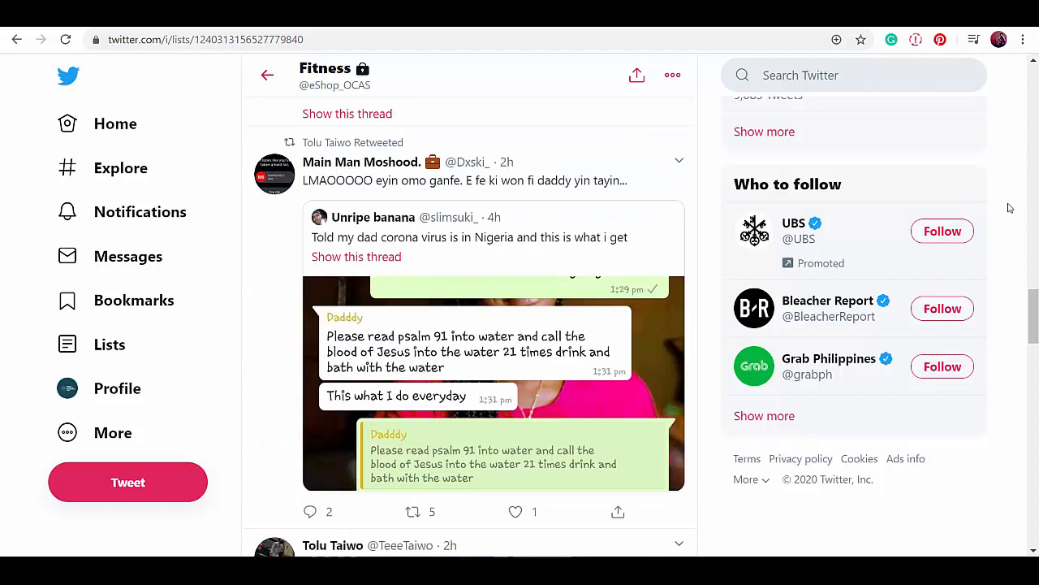
pyautogui.scroll(-3)
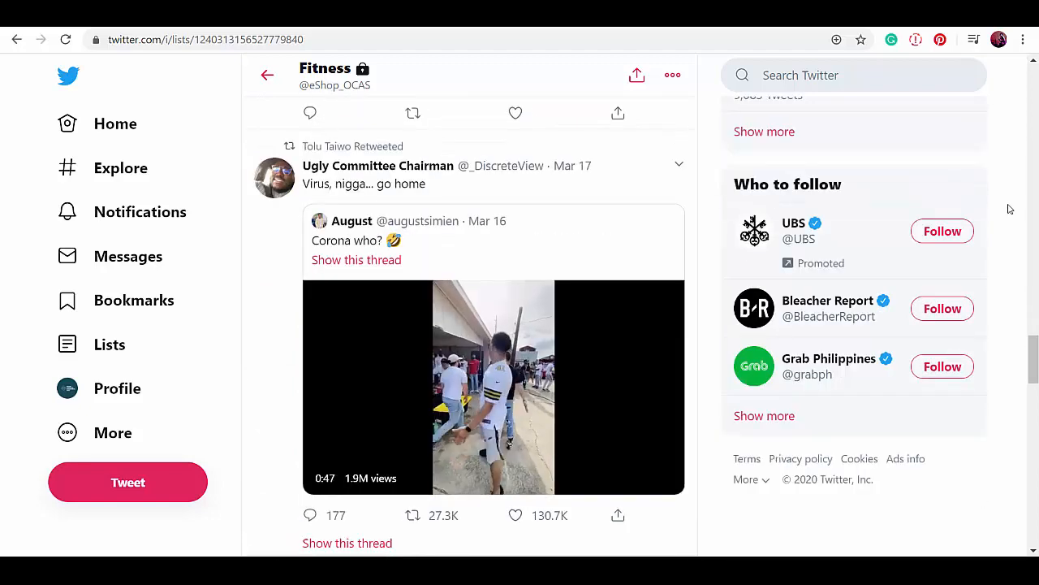
pyautogui.scroll(-3)
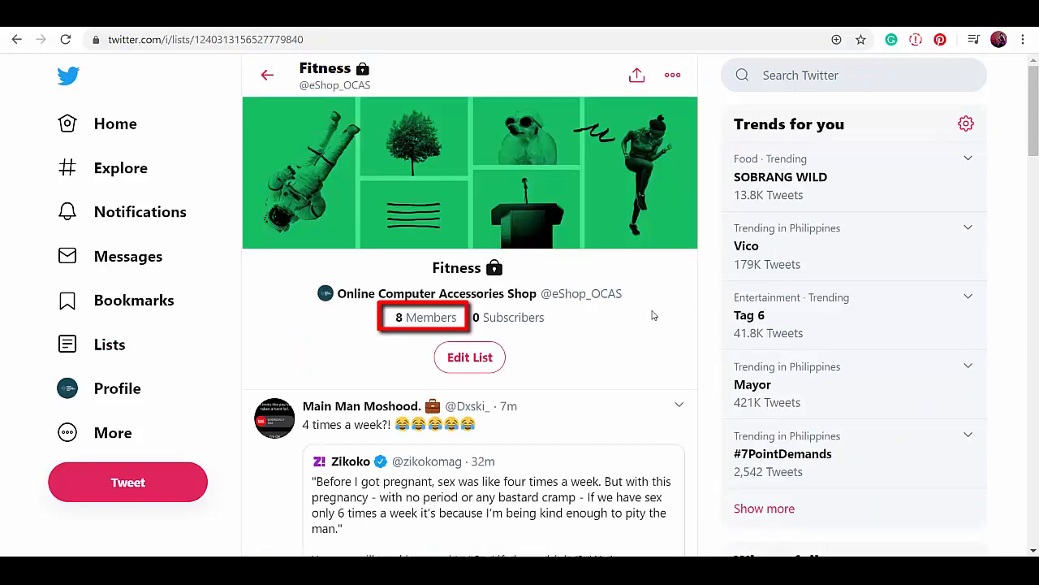
pyautogui.click(424, 316)
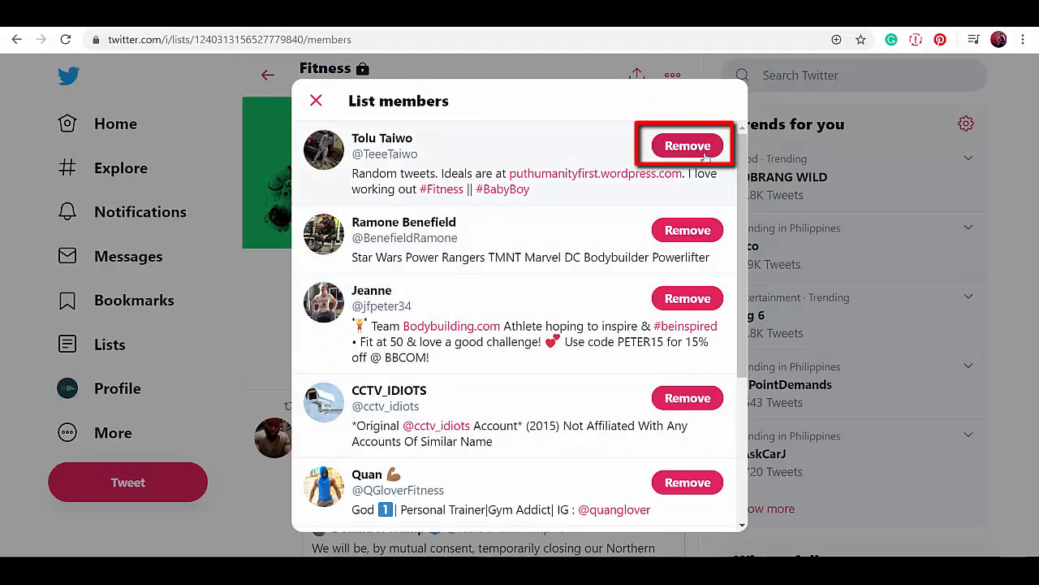
pyautogui.click(687, 146)
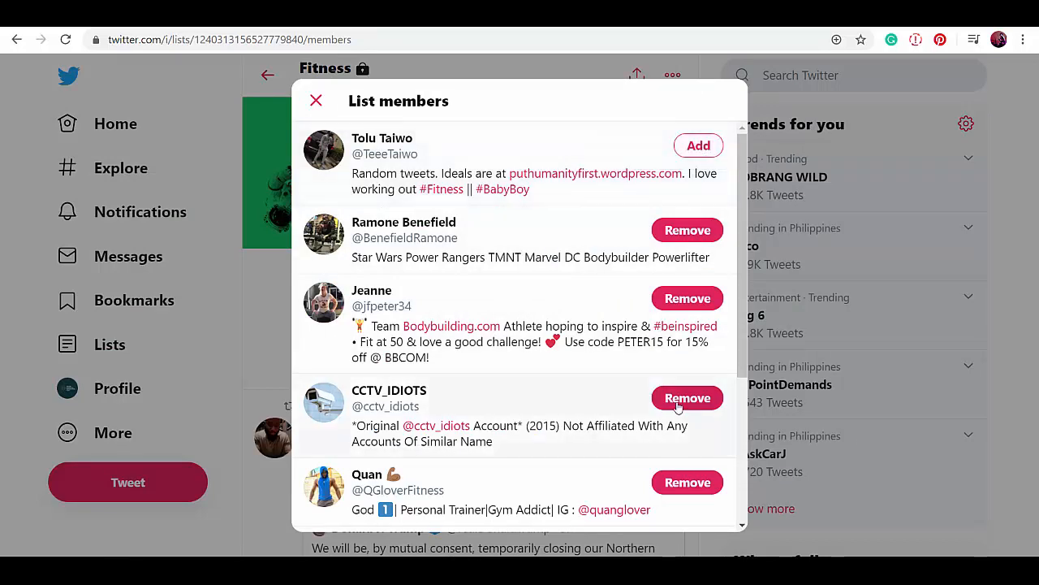
pyautogui.click(315, 100)
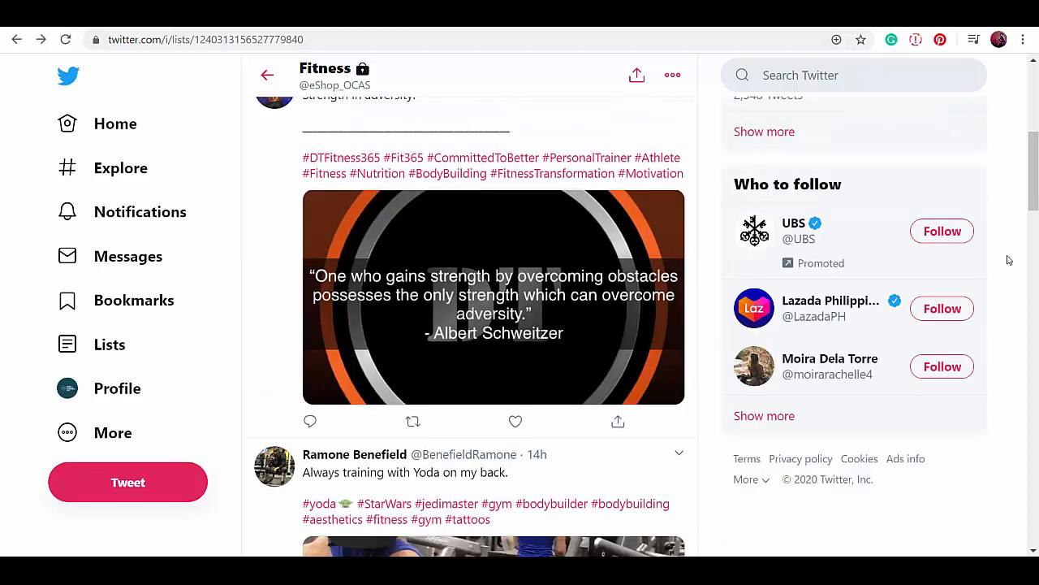
pyautogui.scroll(-3)
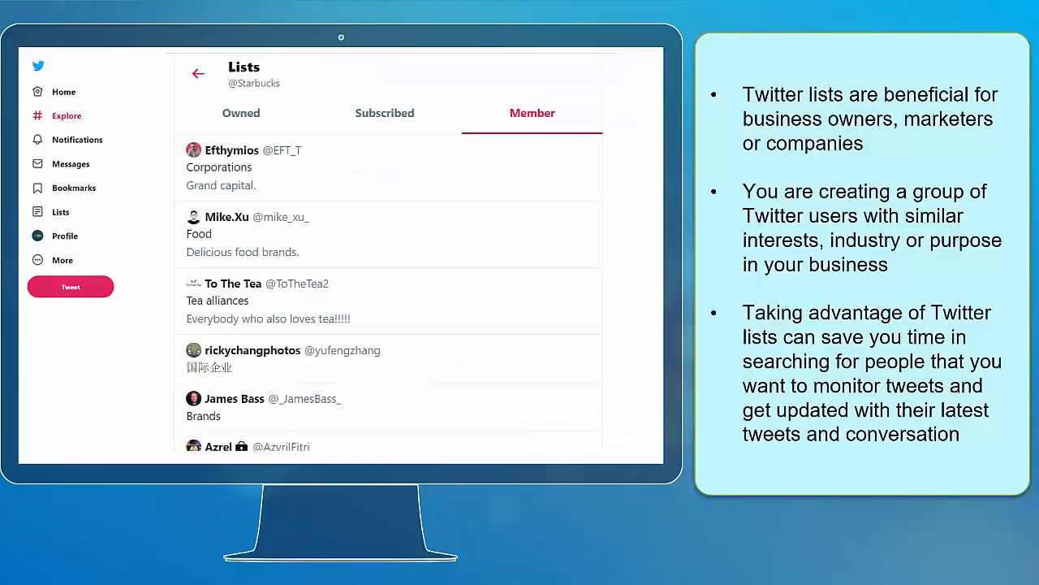
# View the Corporations list by EFT_T and scroll through its members' tweets.
pyautogui.click(219, 166)
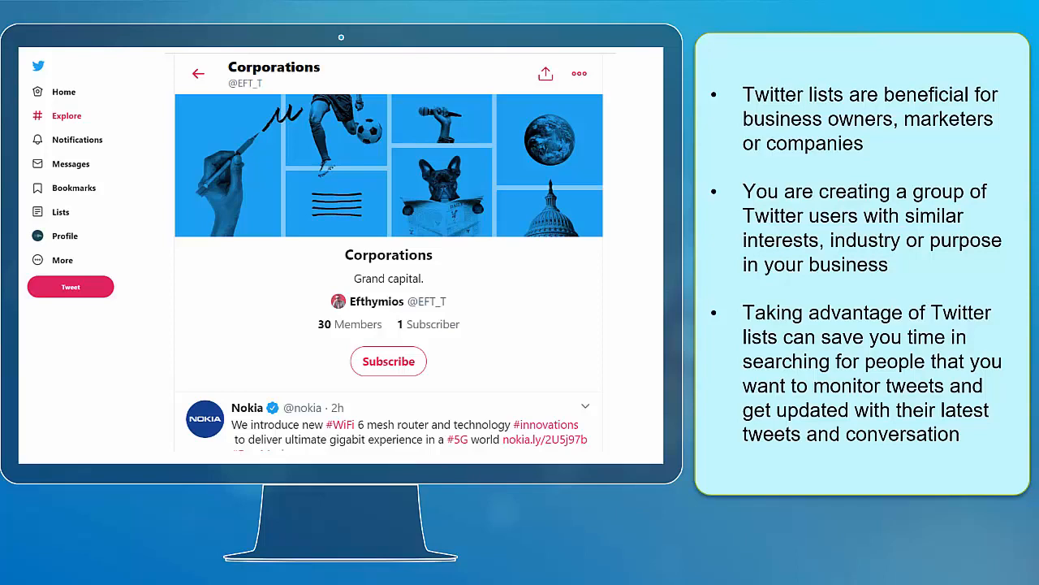
pyautogui.scroll(-3)
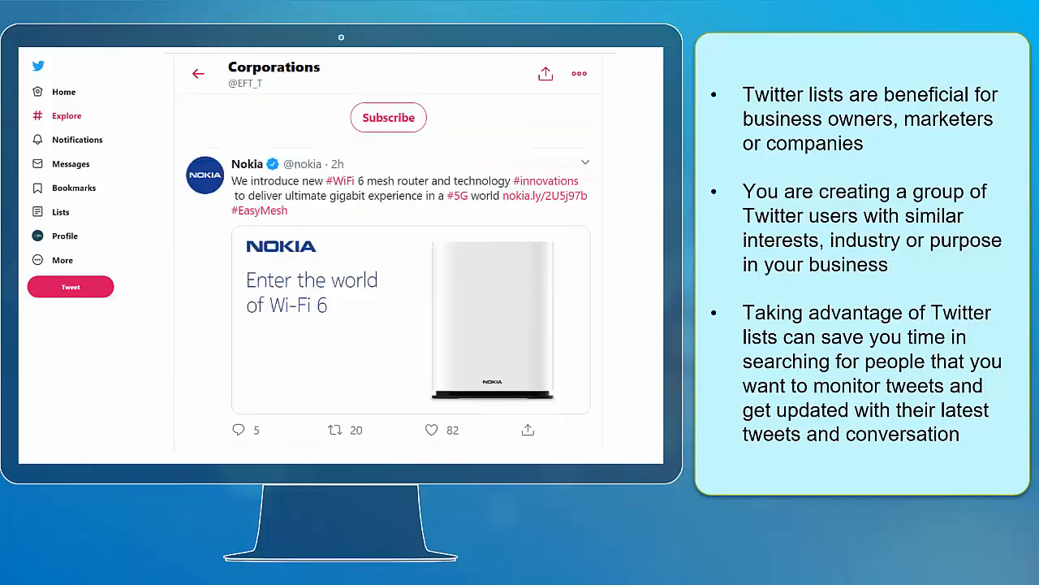
pyautogui.scroll(-3)
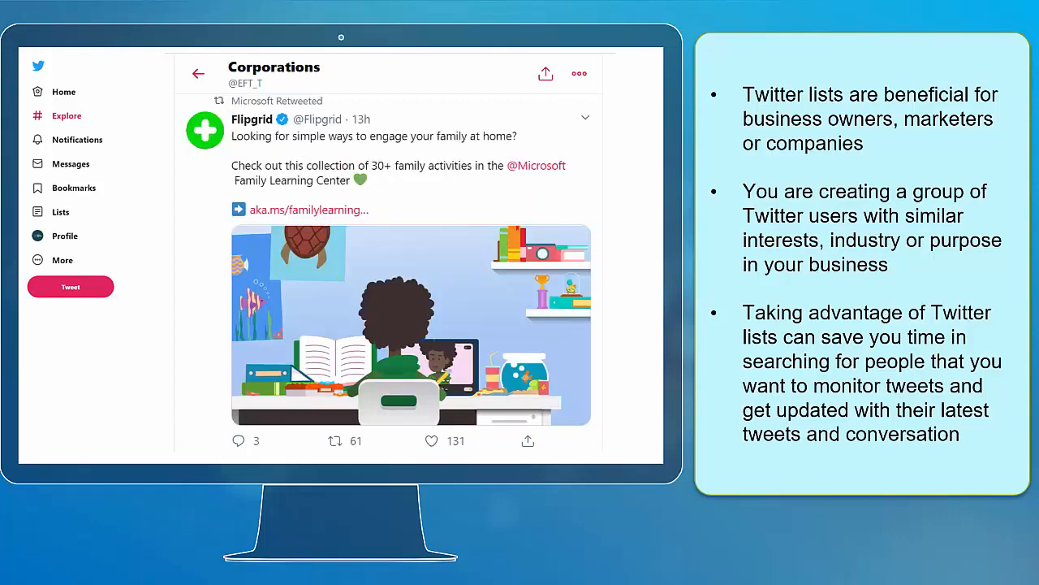
pyautogui.scroll(-3)
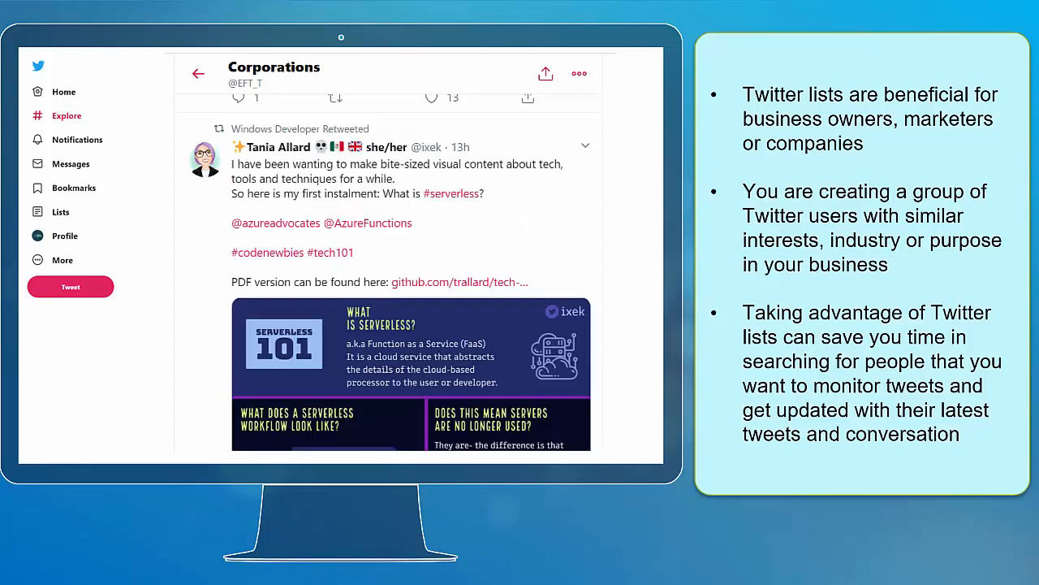
pyautogui.scroll(-3)
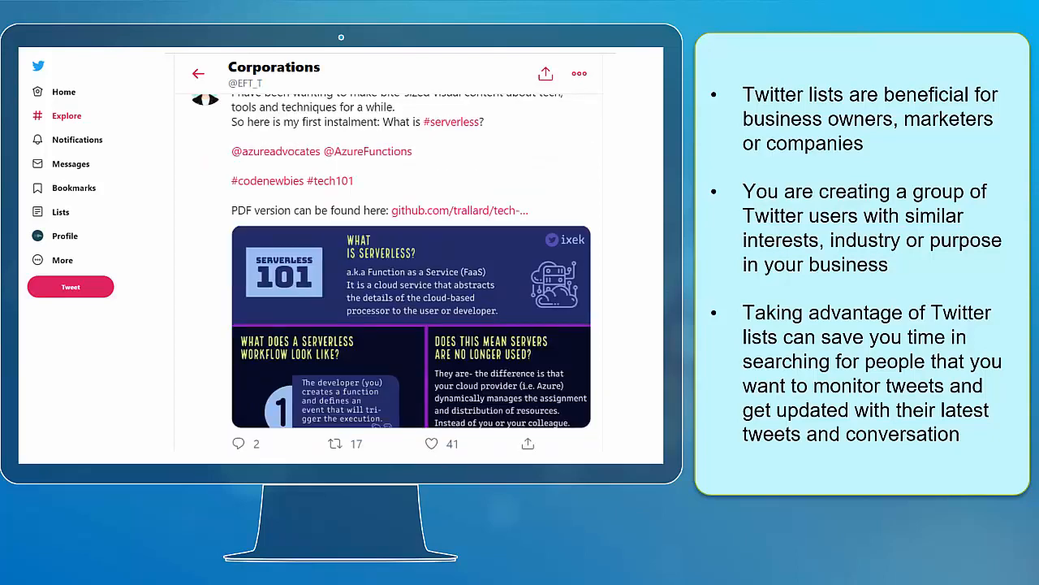